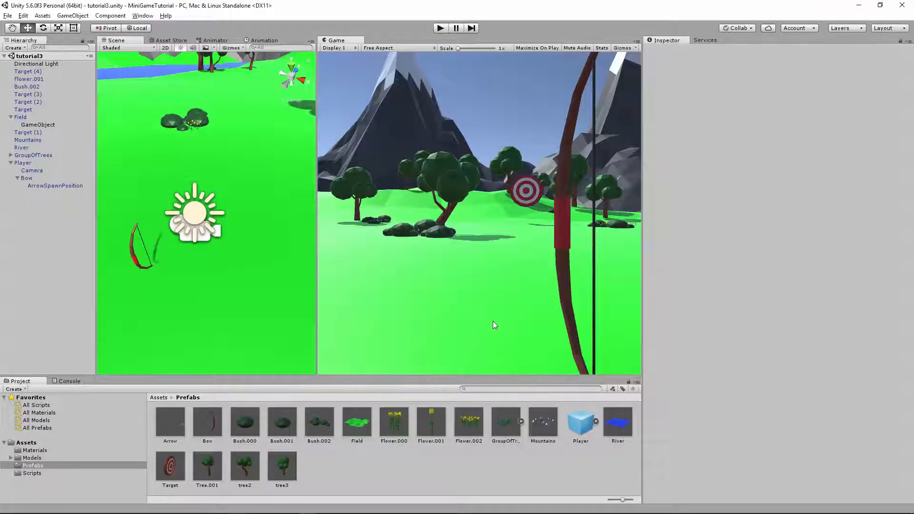
pyautogui.moveTo(512, 281)
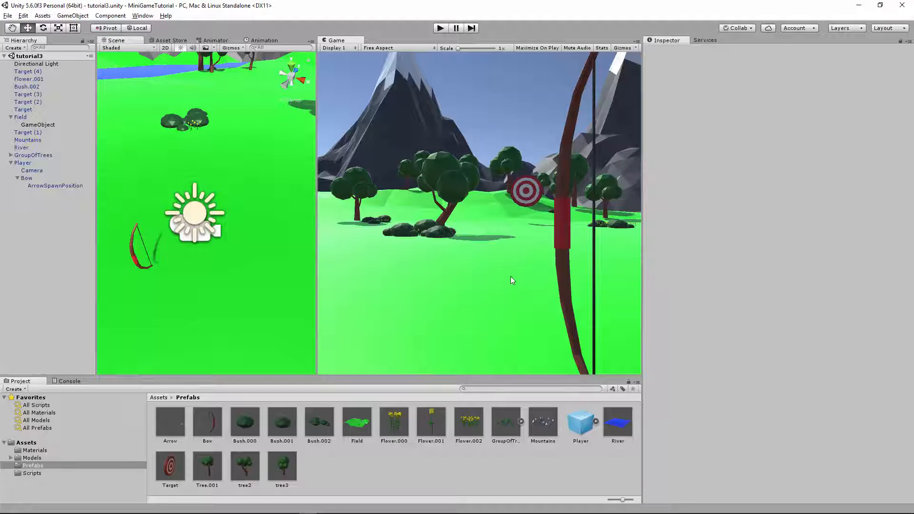
# Step: Run the bow-and-arrow game briefly to test aiming, then stop play mode
pyautogui.click(440, 28)
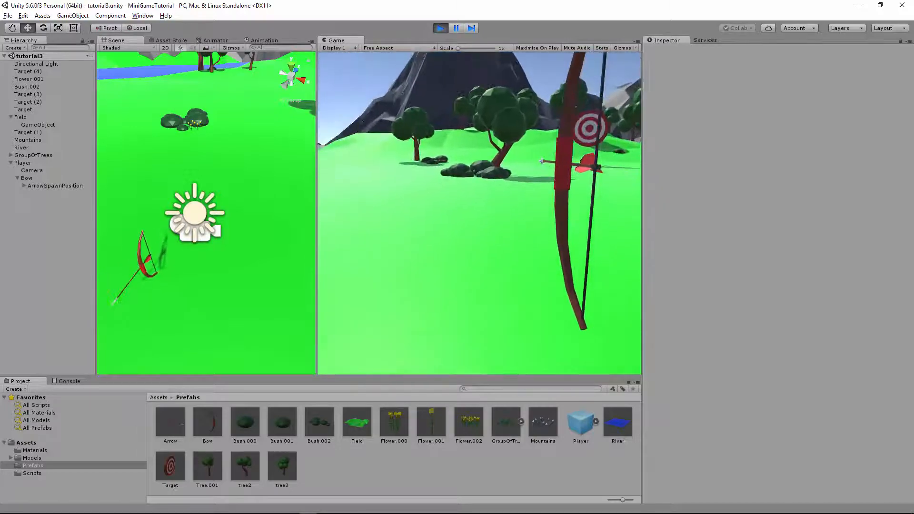
pyautogui.click(27, 177)
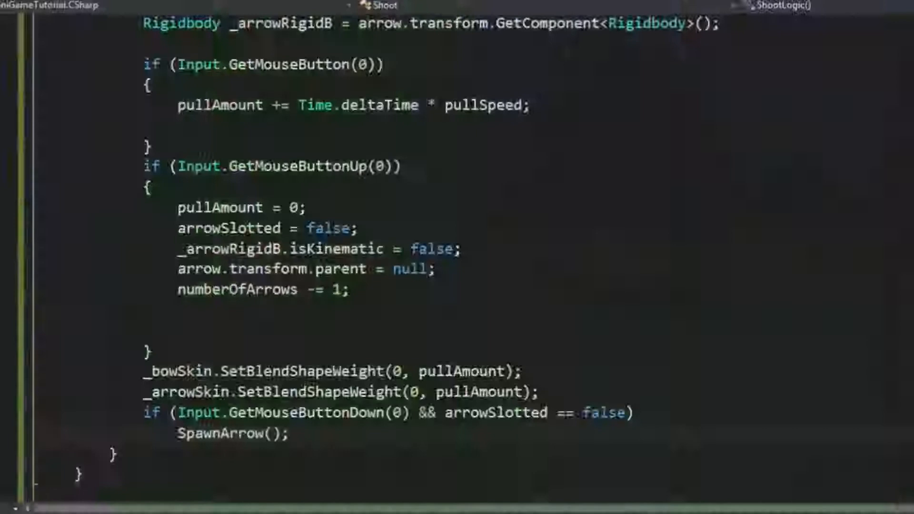
# Step: Add '[SerializeField] bool invertAim = false;' at the top of the Aim class
pyautogui.scroll(3)
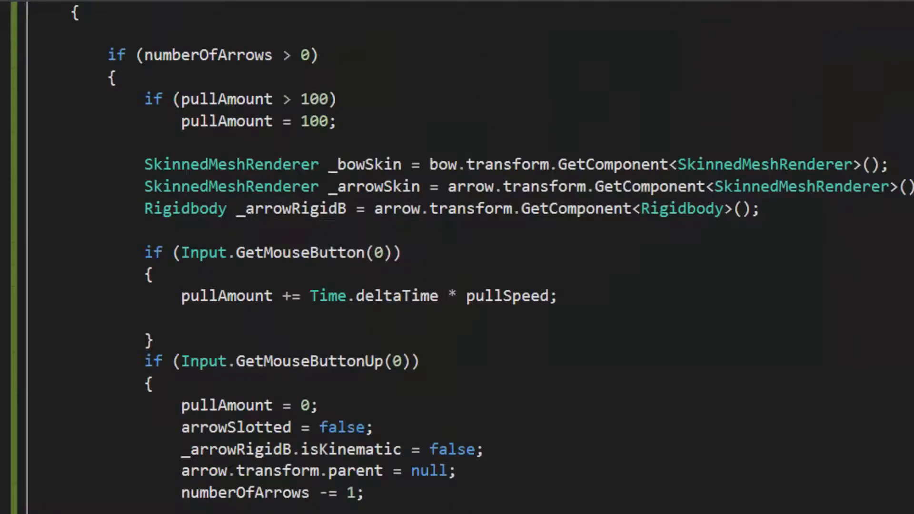
pyautogui.scroll(3)
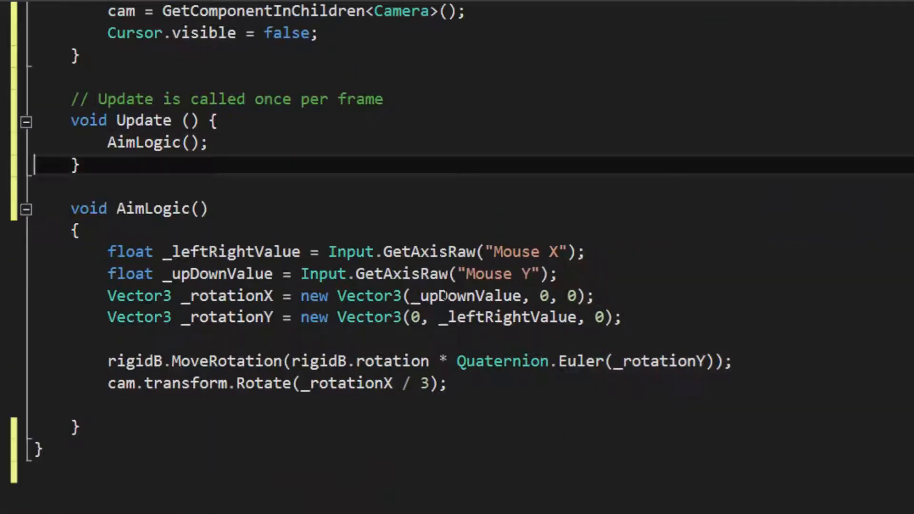
pyautogui.scroll(3)
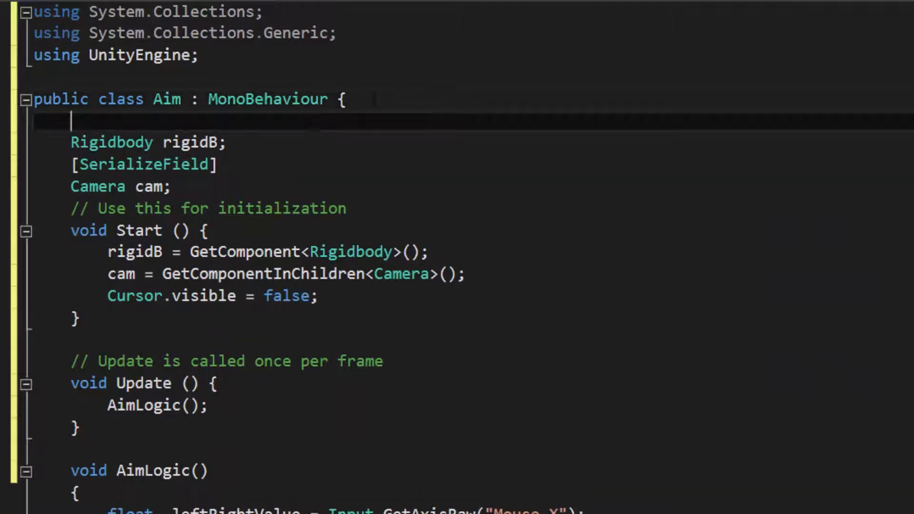
pyautogui.write('[SerializeField]')
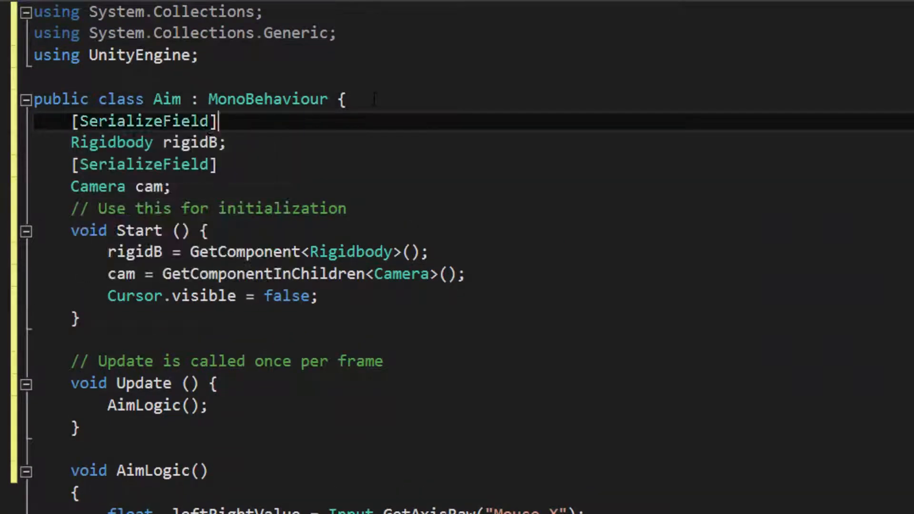
pyautogui.write('bool invert')
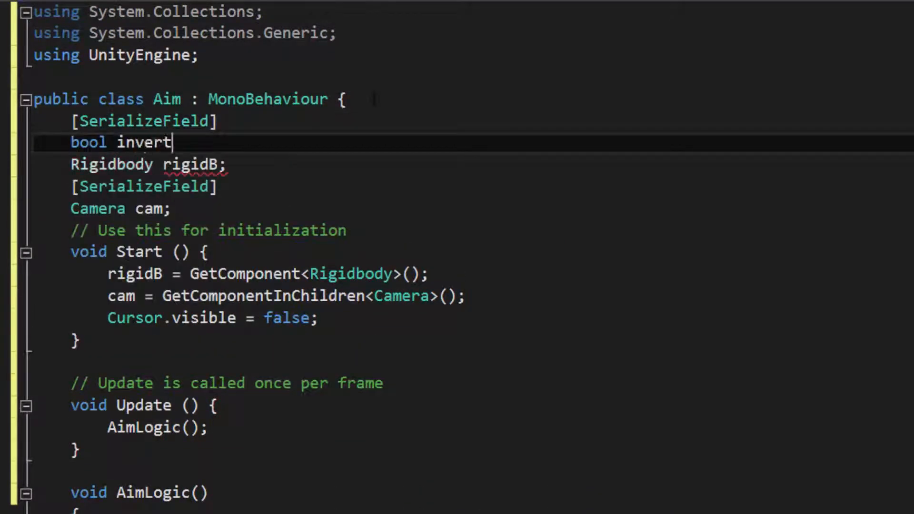
pyautogui.write('Aim = f')
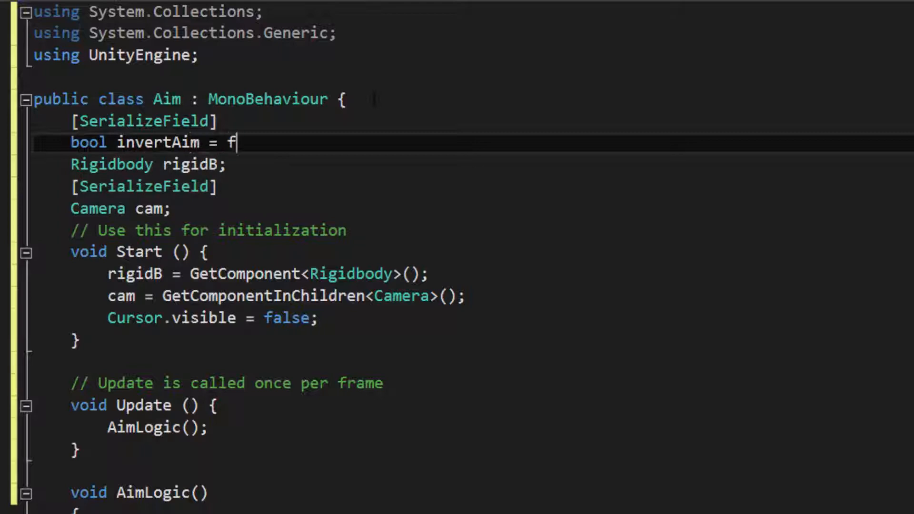
pyautogui.write('alse;')
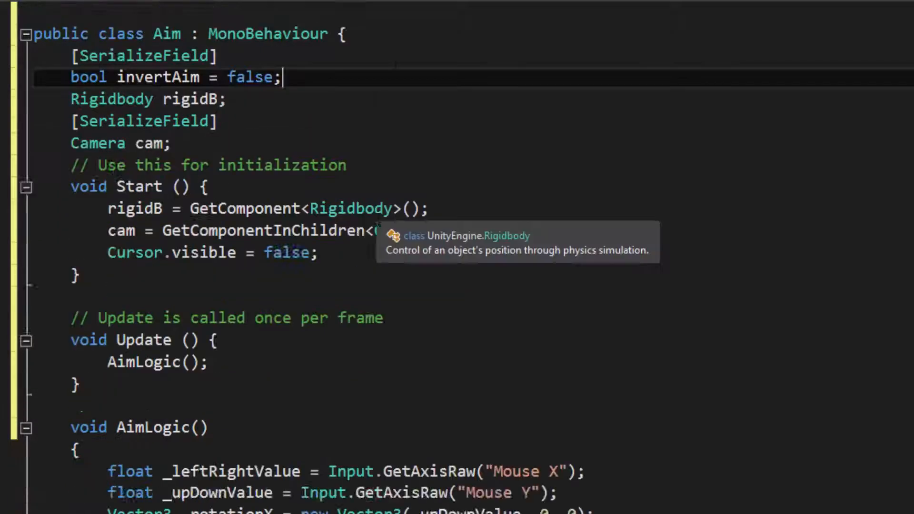
pyautogui.scroll(-3)
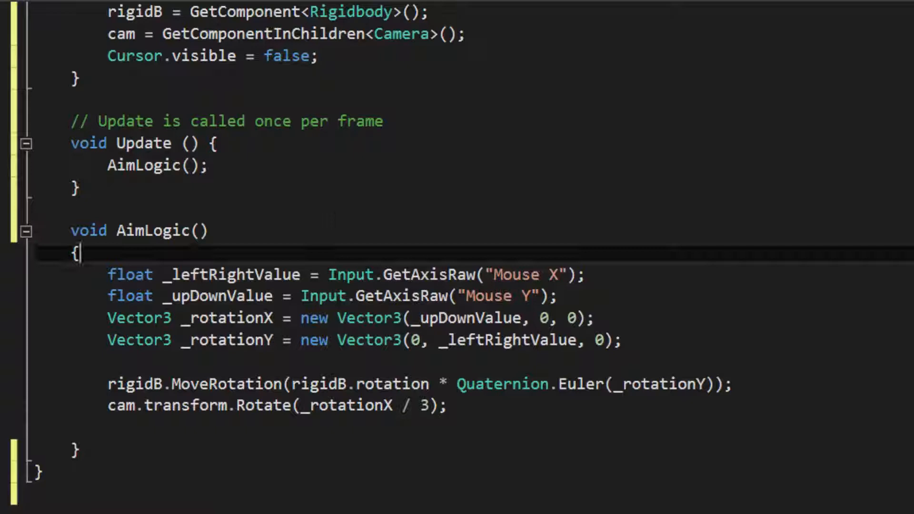
# Step: Declare 'int _aimModifier = -1;' on a new line at the start of AimLogic
pyautogui.press('Return')
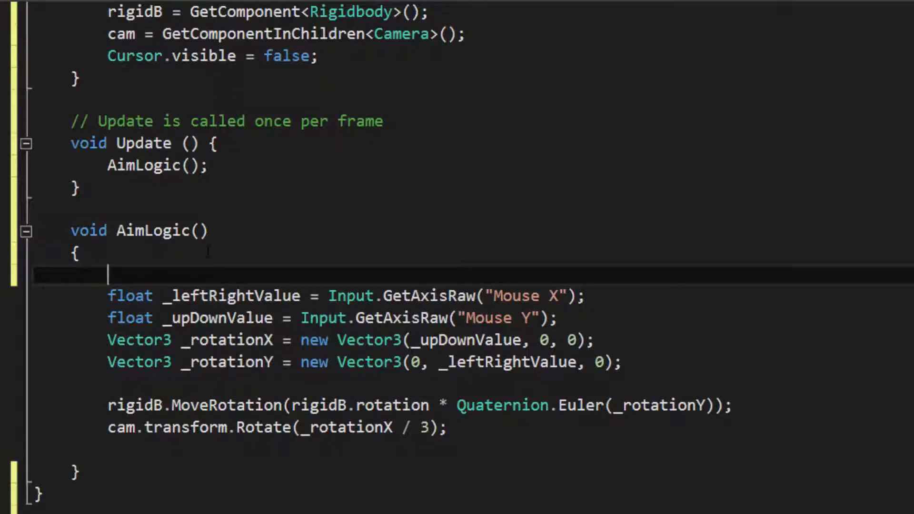
pyautogui.write('int')
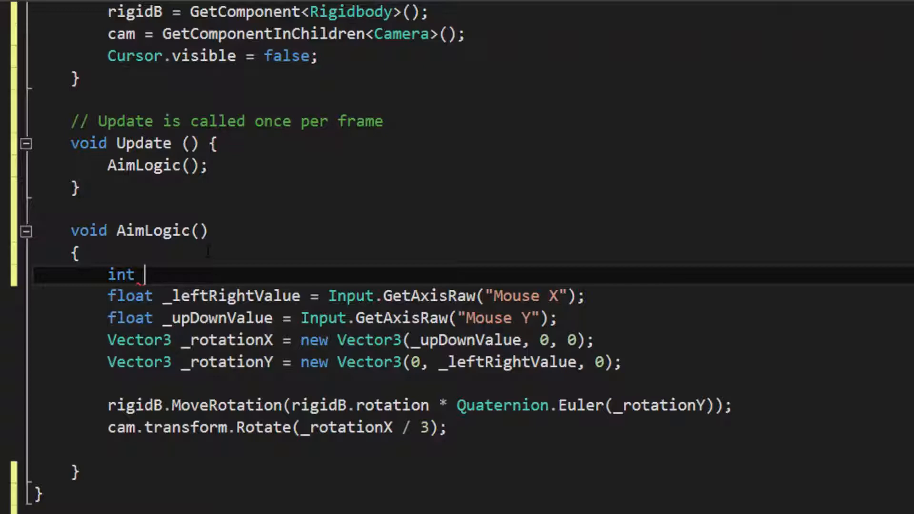
pyautogui.write('_aimModifier')
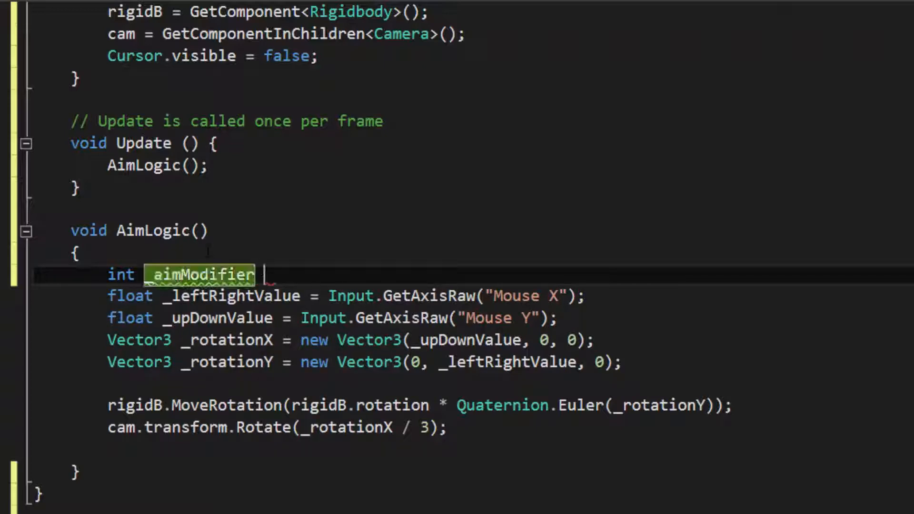
pyautogui.write('= -')
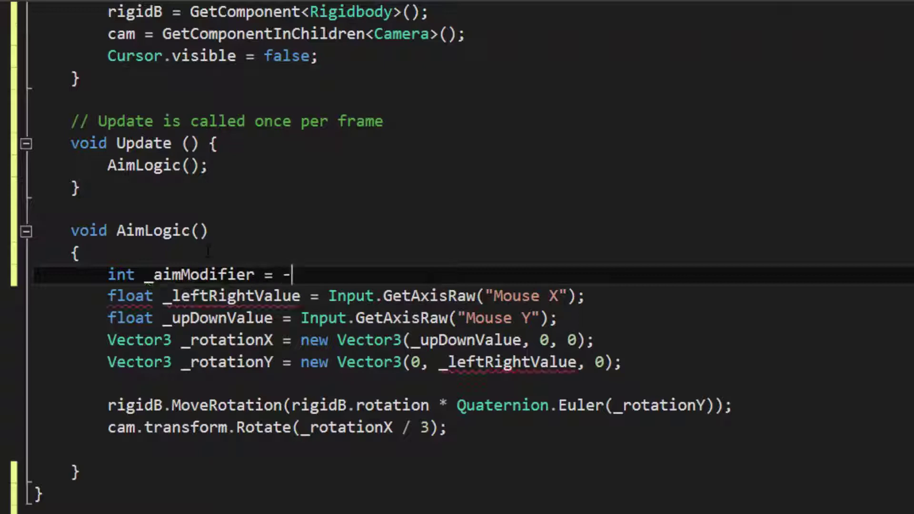
pyautogui.write('1;')
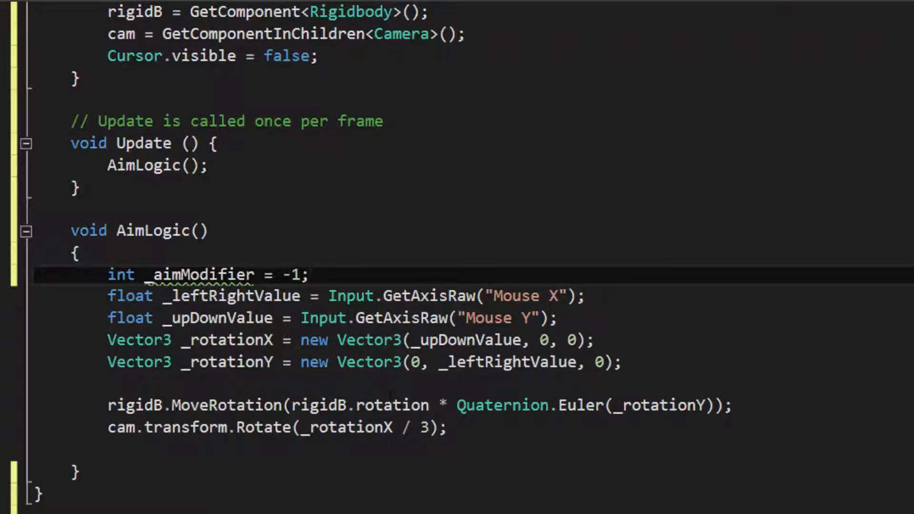
# Step: Begin an 'if (invertAim)' check that adjusts _aimModifier
pyautogui.write('i')
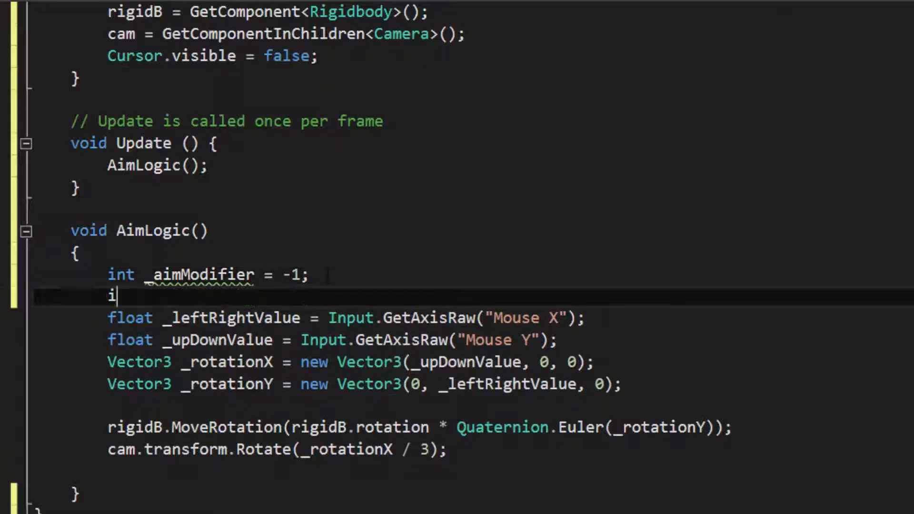
pyautogui.scroll(3)
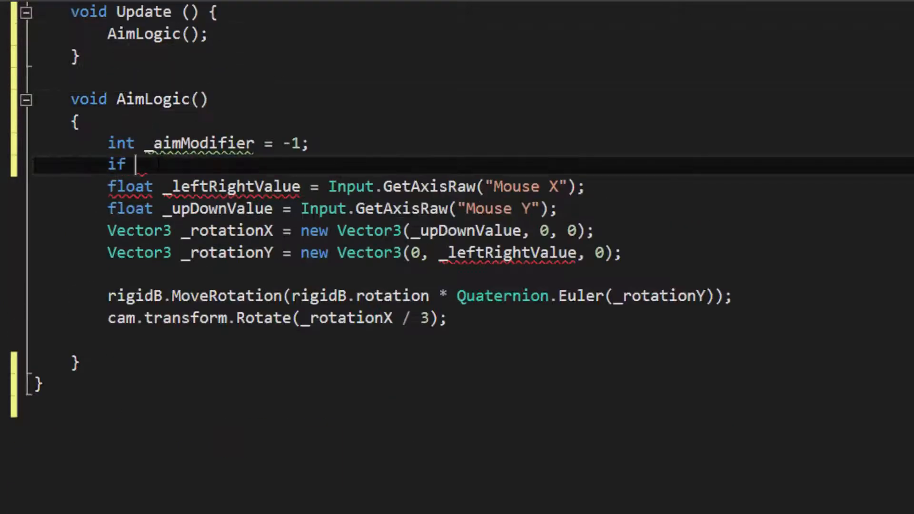
pyautogui.write('(invertAim')
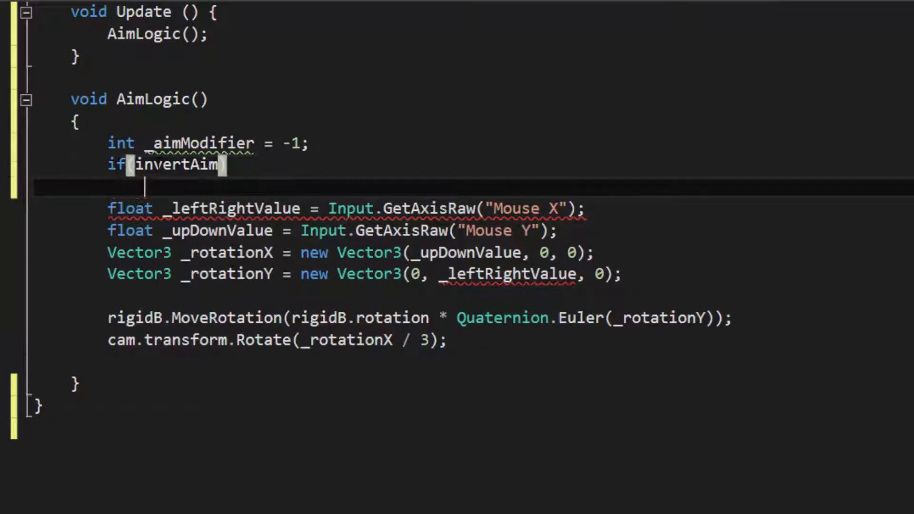
pyautogui.write('_ai')
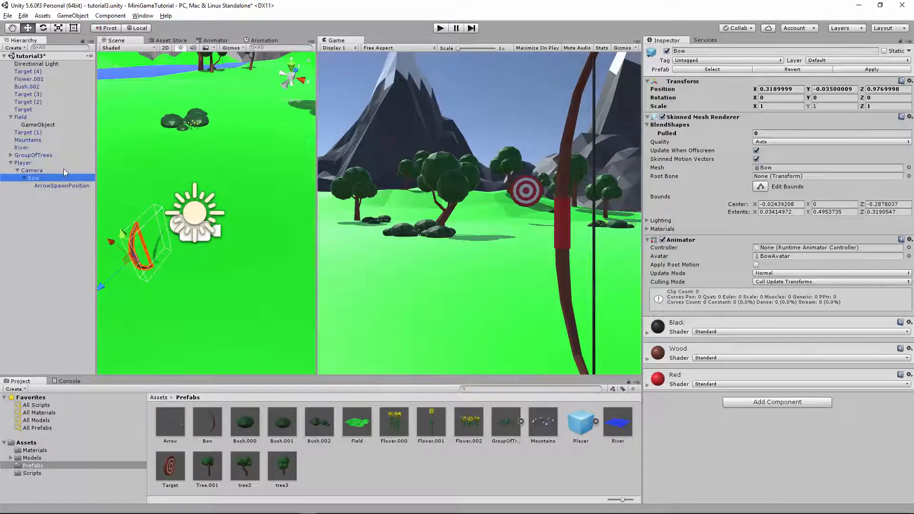
# Step: Select the Player and review the Aim (Script) Invert Aim setting in the Inspector
pyautogui.click(61, 185)
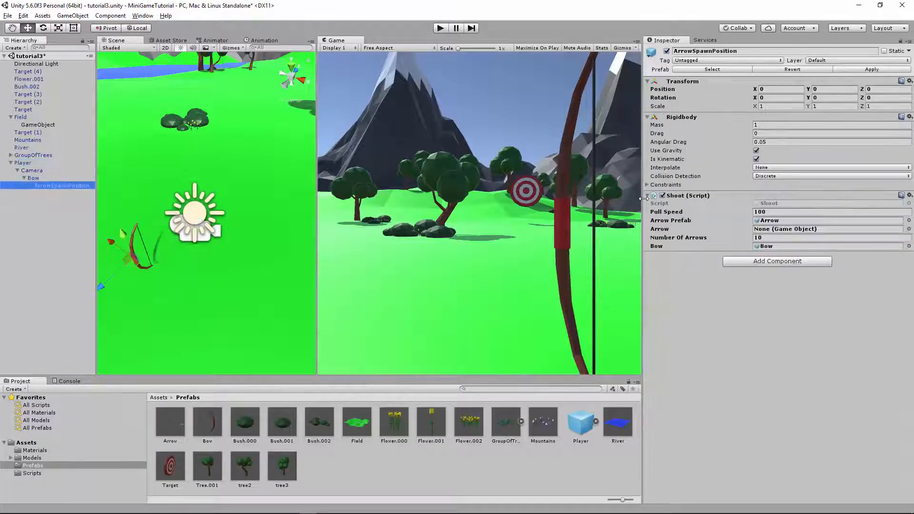
pyautogui.click(22, 163)
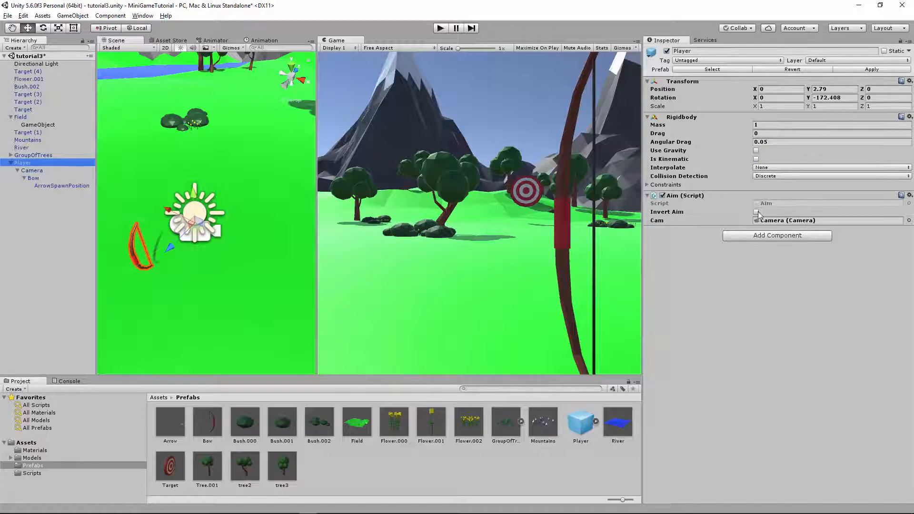
pyautogui.click(440, 28)
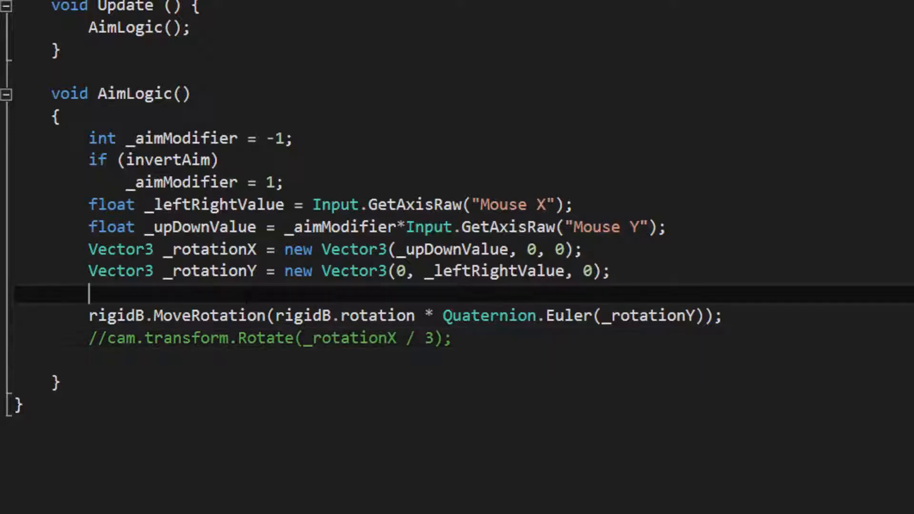
# Step: Declare 'Vector3 _rotation = new Vector3(_upDownValue, _leftRightValue, 0)' in AimLogic and save
pyautogui.write('Vector3')
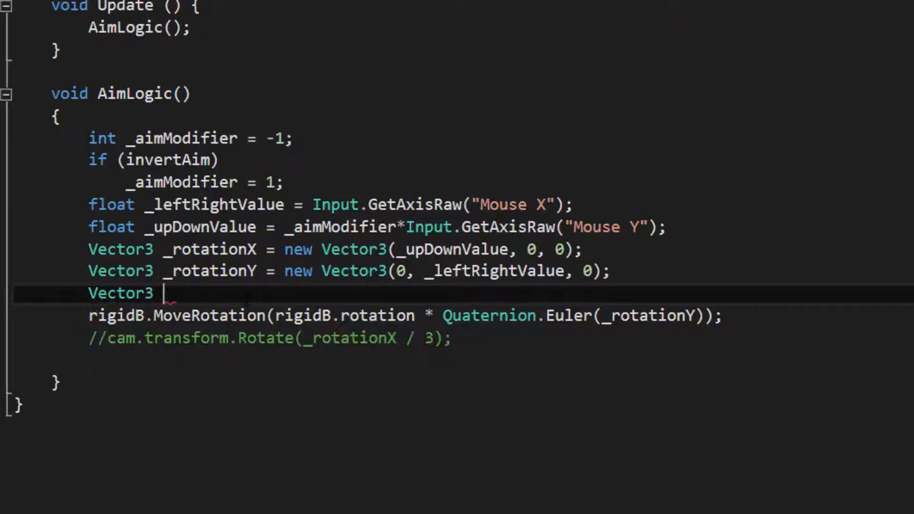
pyautogui.write('_rotation')
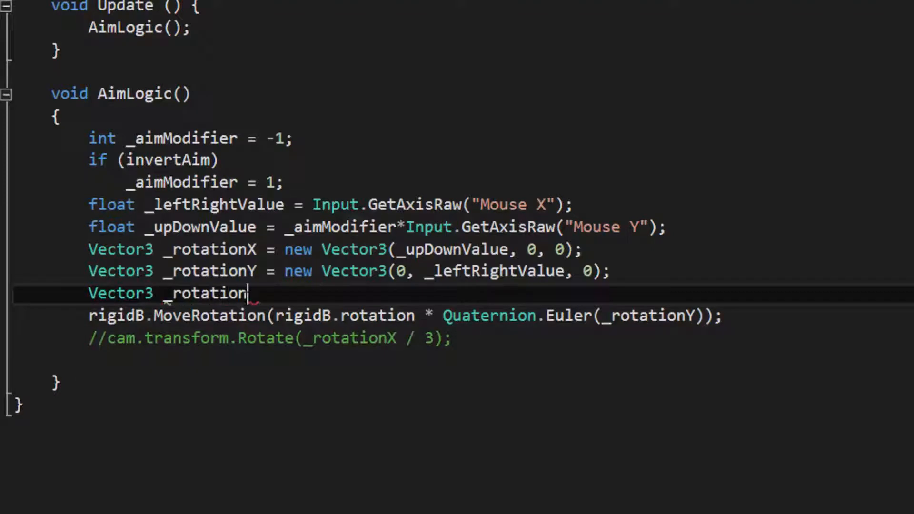
pyautogui.write('= new Vector3(_upDownValue, _leftRightValue, 0);')
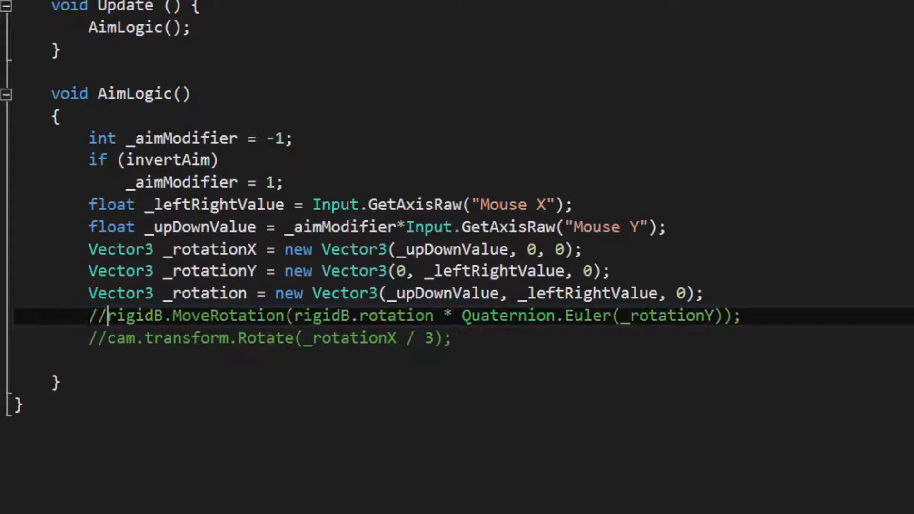
pyautogui.press('enter')
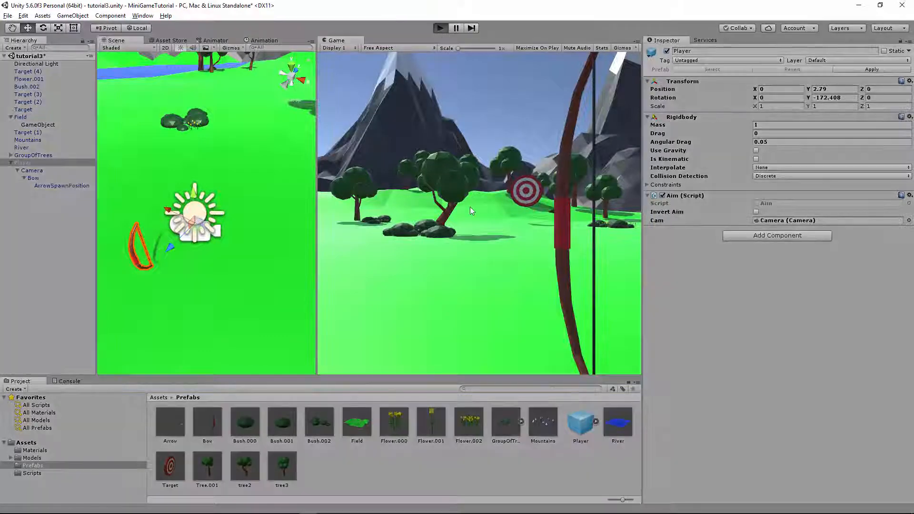
# Step: Test the bow aiming in play mode, then leave the game
pyautogui.click(439, 28)
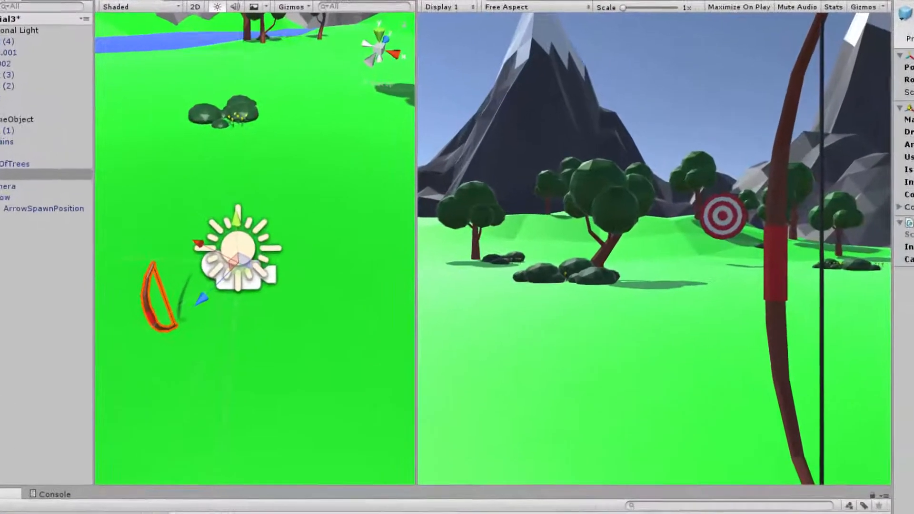
pyautogui.press('alt+tab')
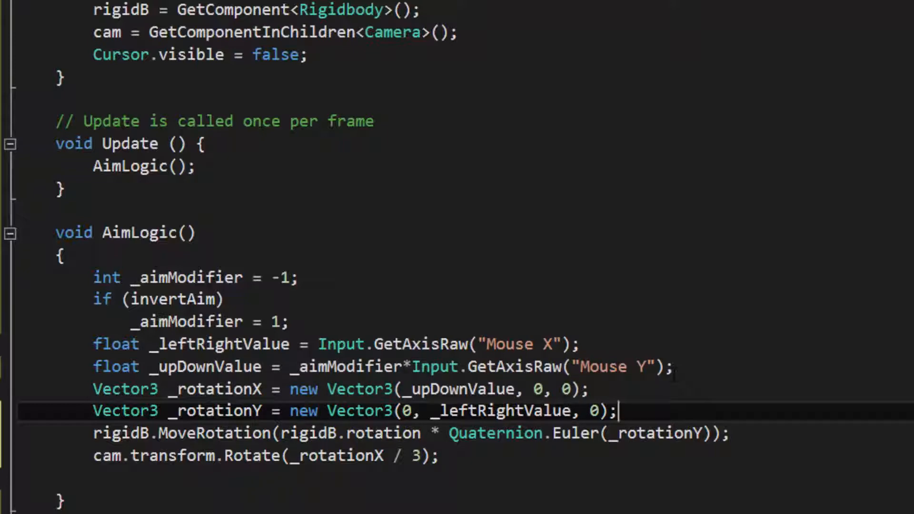
# Step: Add a serialized float verticalMouseSensitivity field at the top of the Aim class
pyautogui.scroll(3)
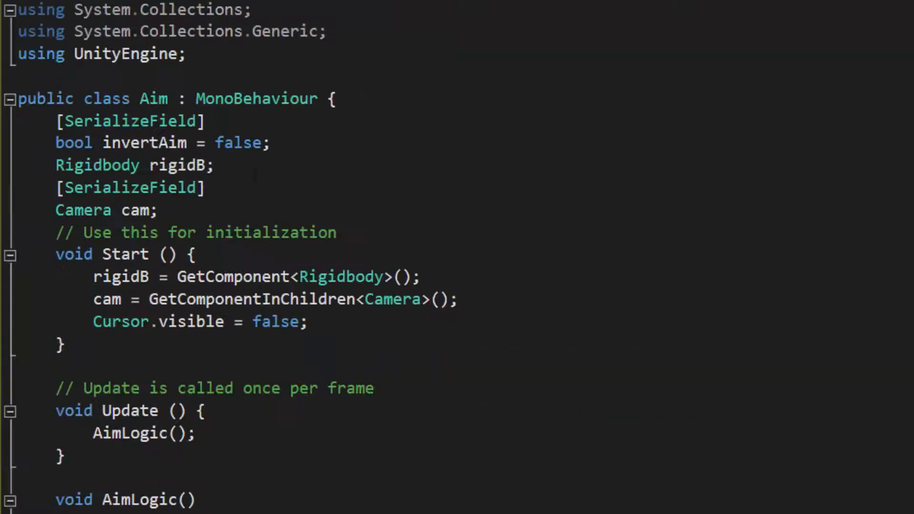
pyautogui.write('SerializeField]')
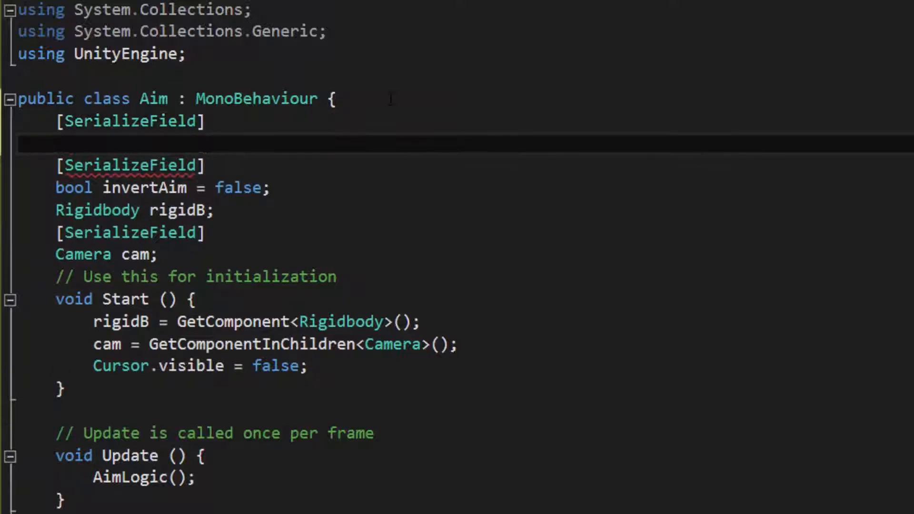
pyautogui.click(56, 143)
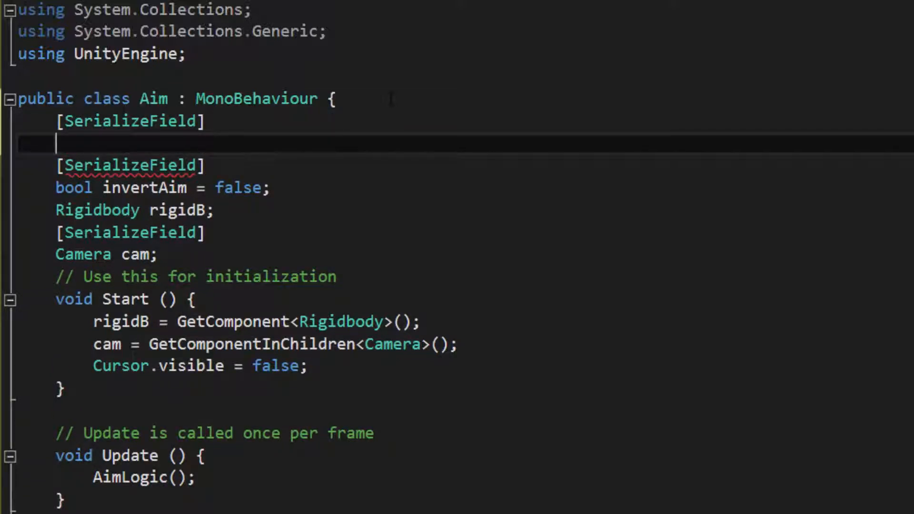
pyautogui.write('float vertical')
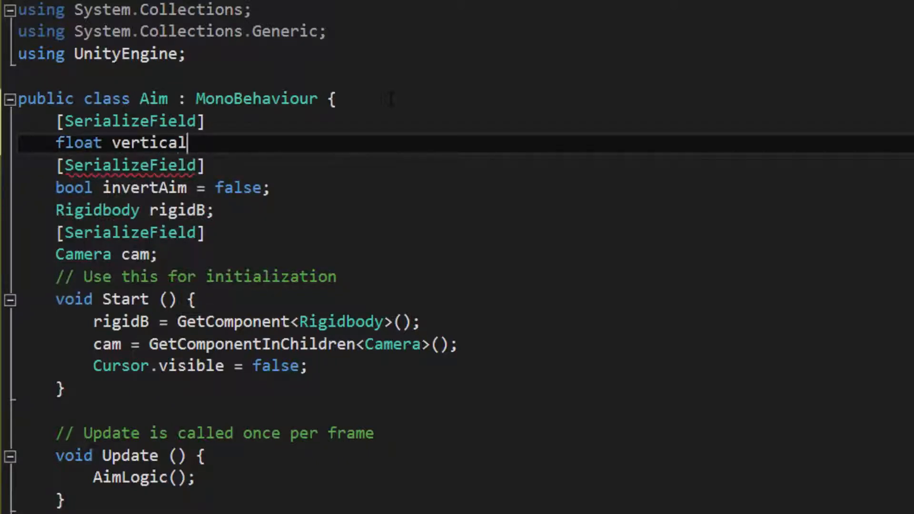
pyautogui.write('MouseSensitiv')
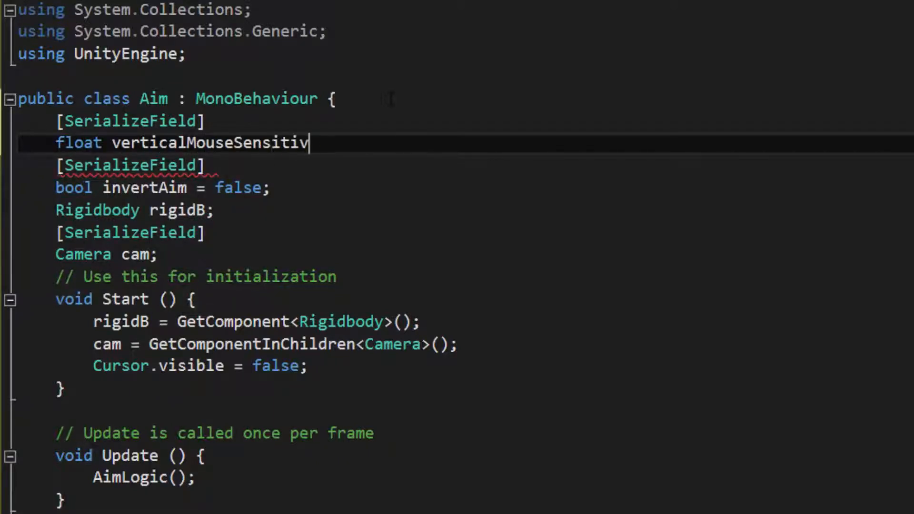
pyautogui.write('ity')
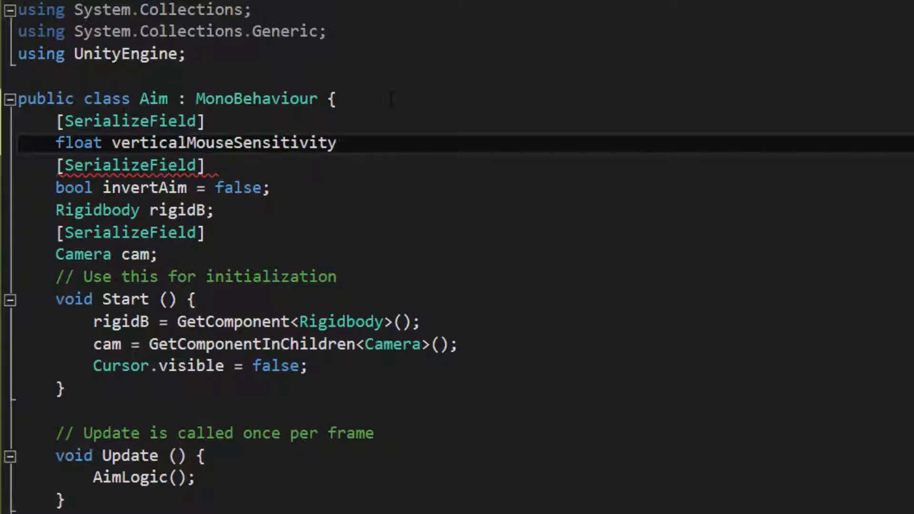
pyautogui.write('= 1;')
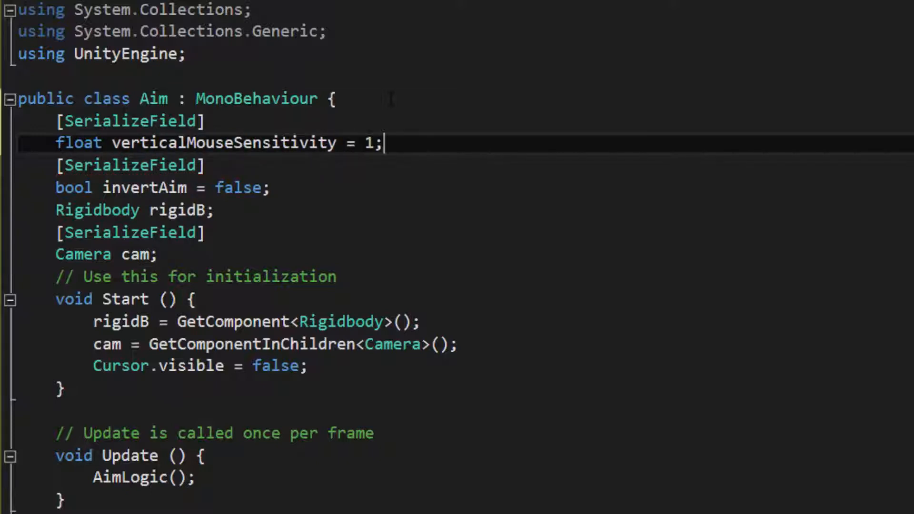
# Step: Divide the camera pitch rotation by verticalMouseSensitivity, defaulting it to 3
pyautogui.scroll(-3)
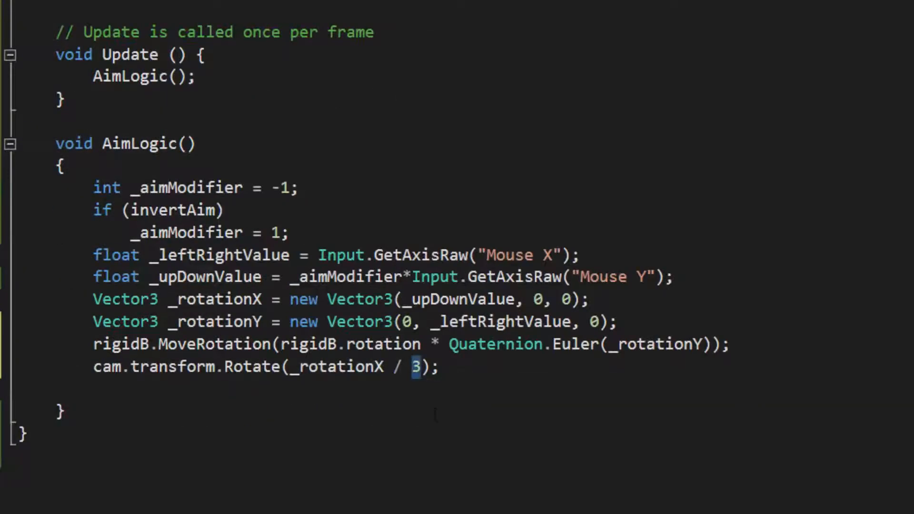
pyautogui.write('verticalMouseSensitivity = 1;')
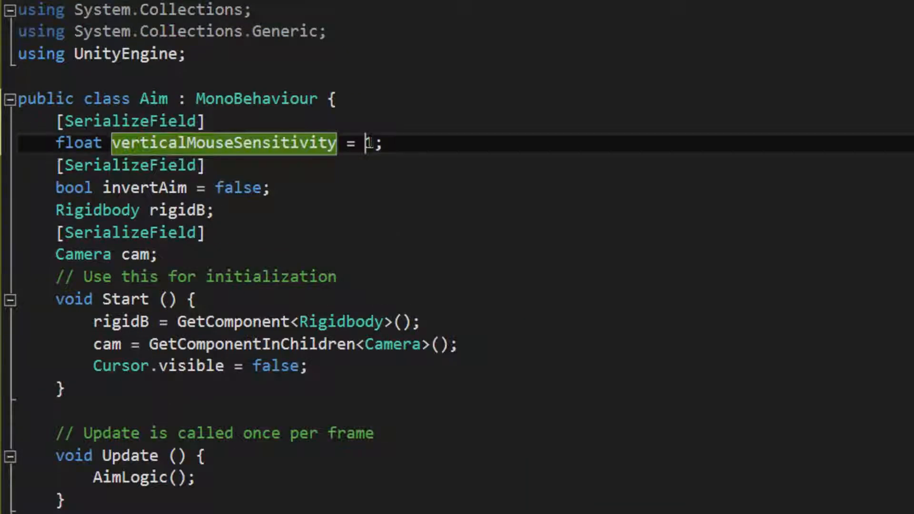
pyautogui.write('3')
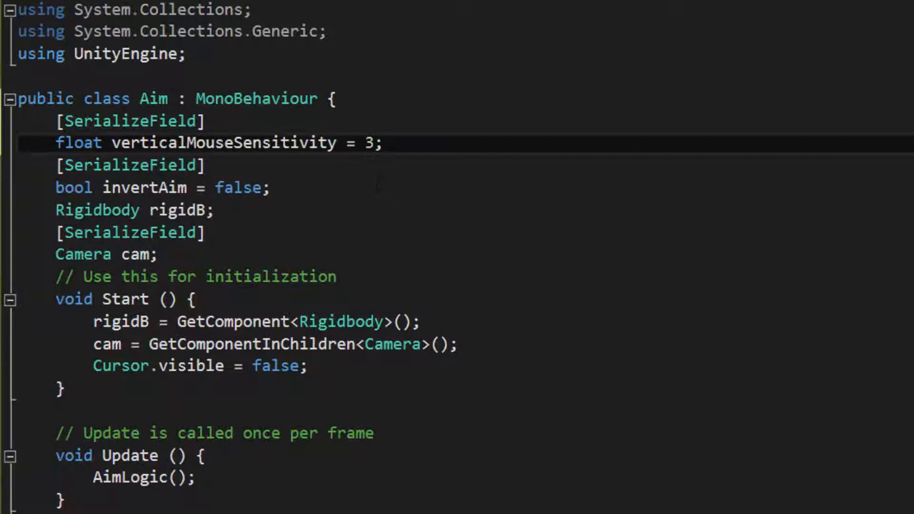
pyautogui.scroll(-3)
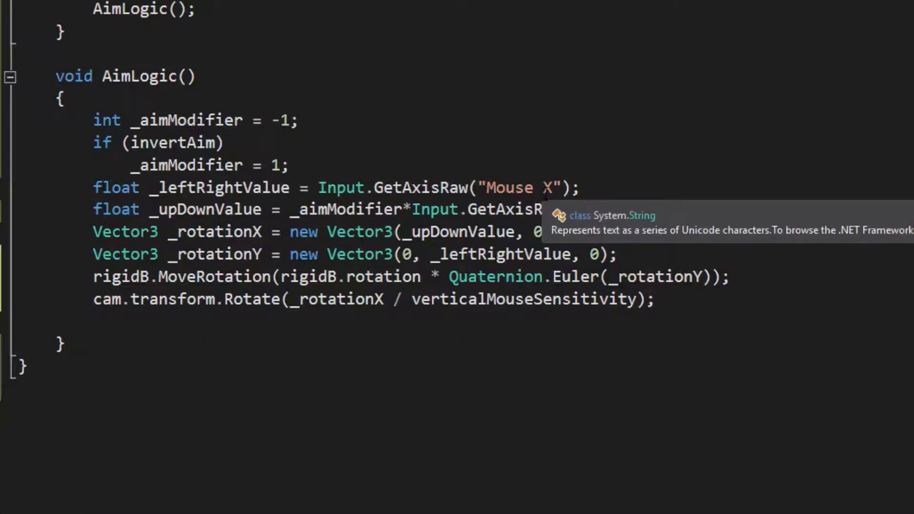